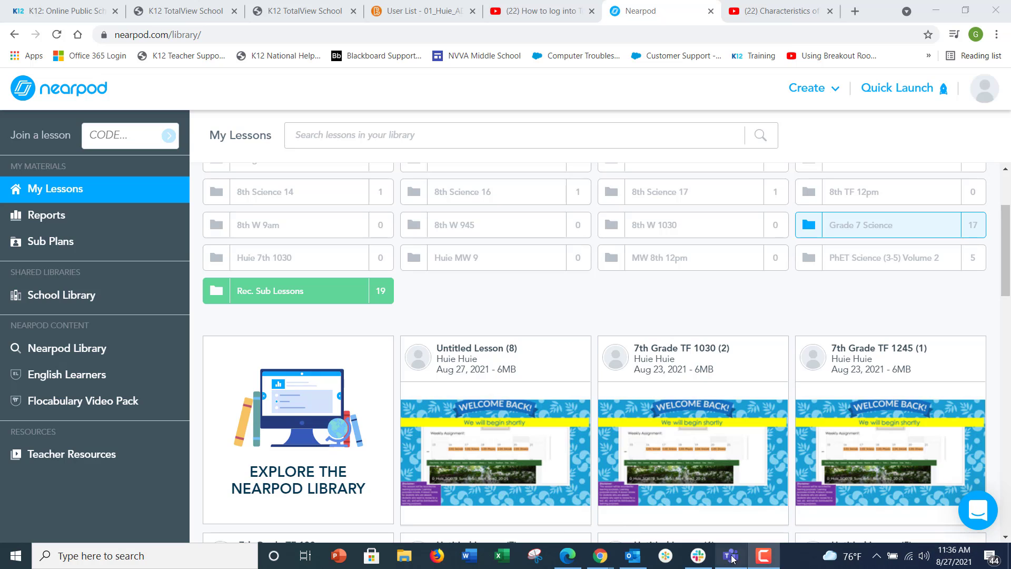
# Switch to the Microsoft Teams app and show the full grid of class and staff teams
pyautogui.click(729, 555)
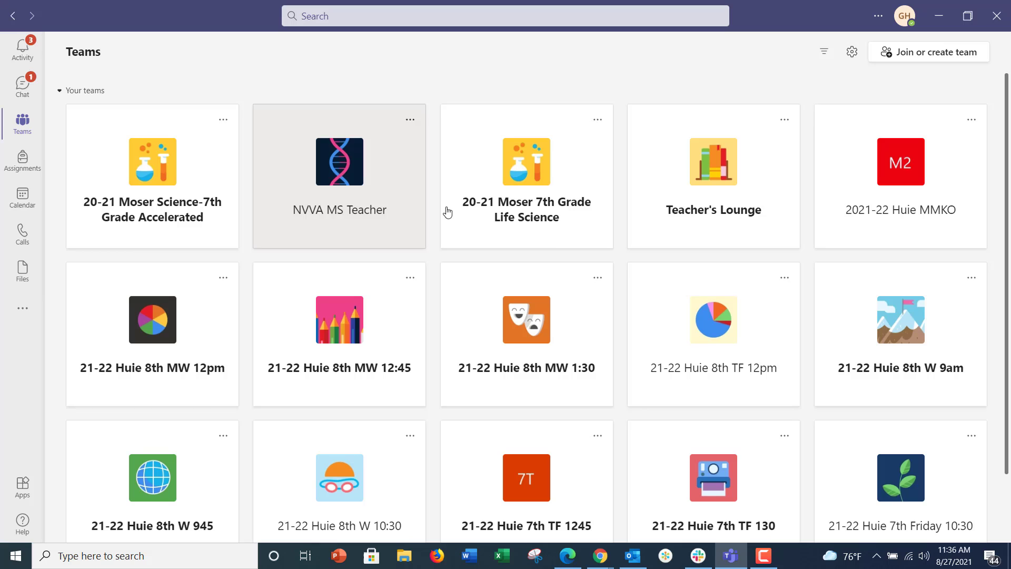
pyautogui.moveTo(611, 169)
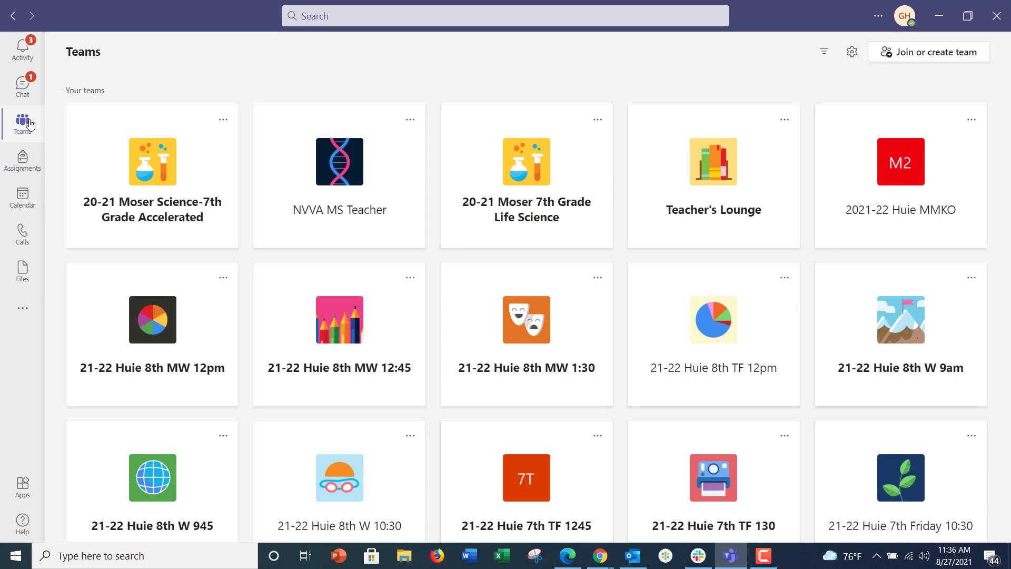
pyautogui.moveTo(555, 403)
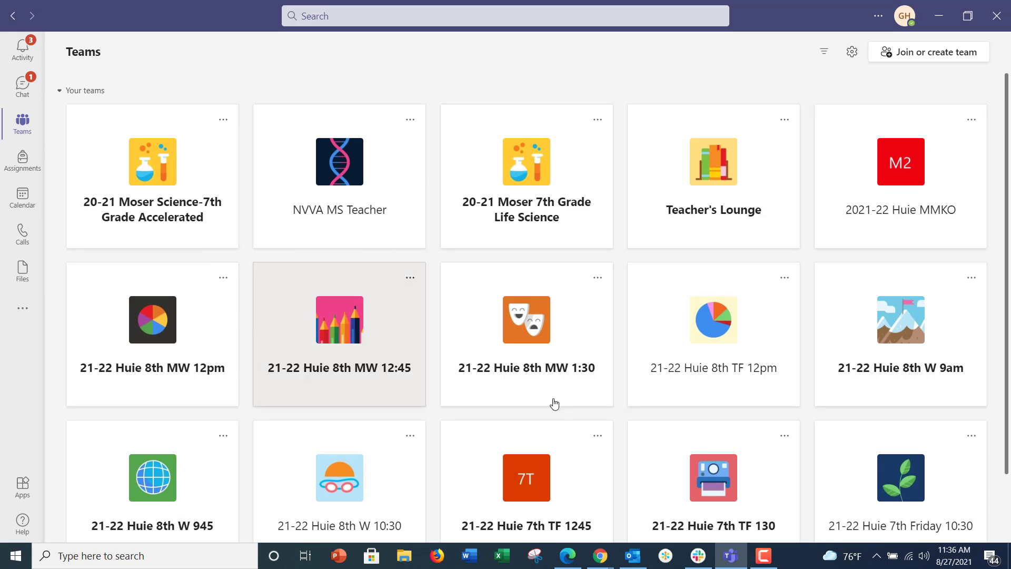
pyautogui.scroll(-3)
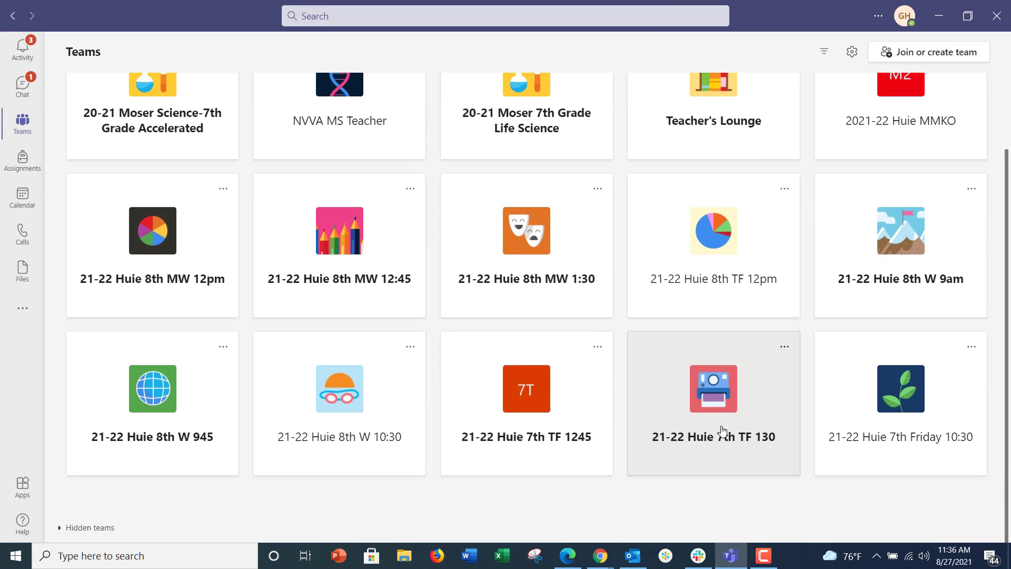
pyautogui.scroll(3)
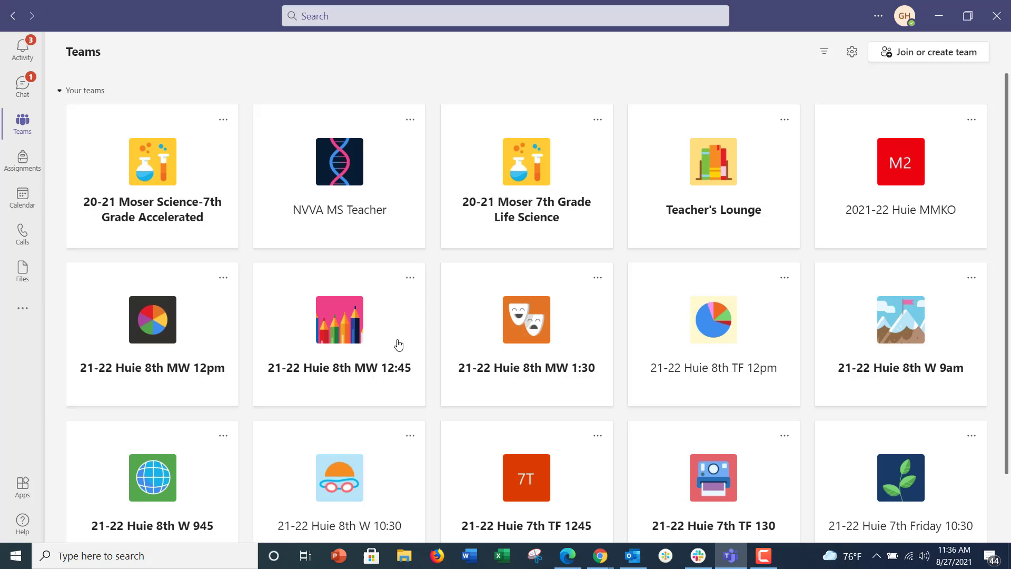
pyautogui.click(899, 176)
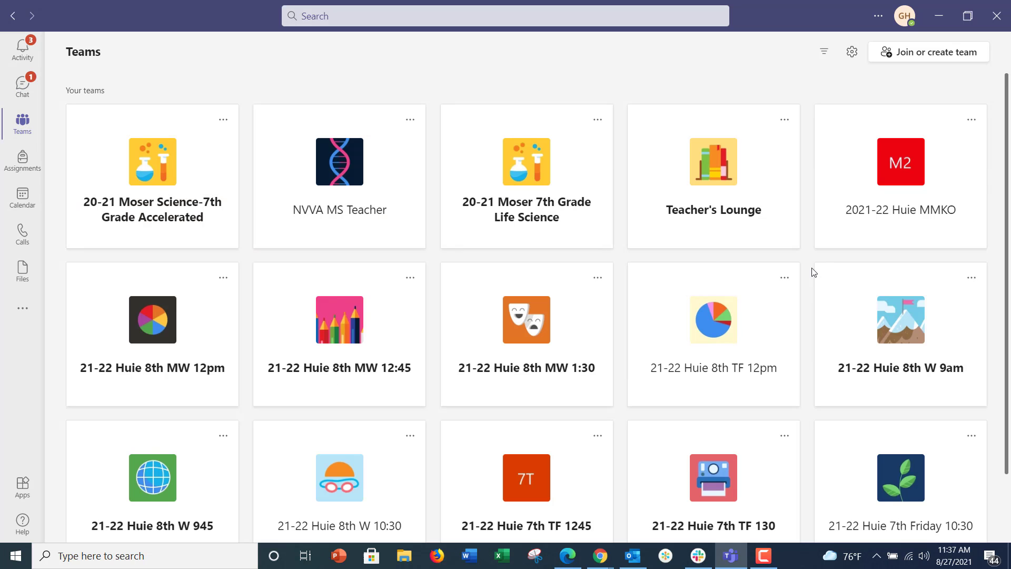
# Enter the 21-22 Huie 8th MW 12pm team and start its Class Notebook
pyautogui.click(152, 319)
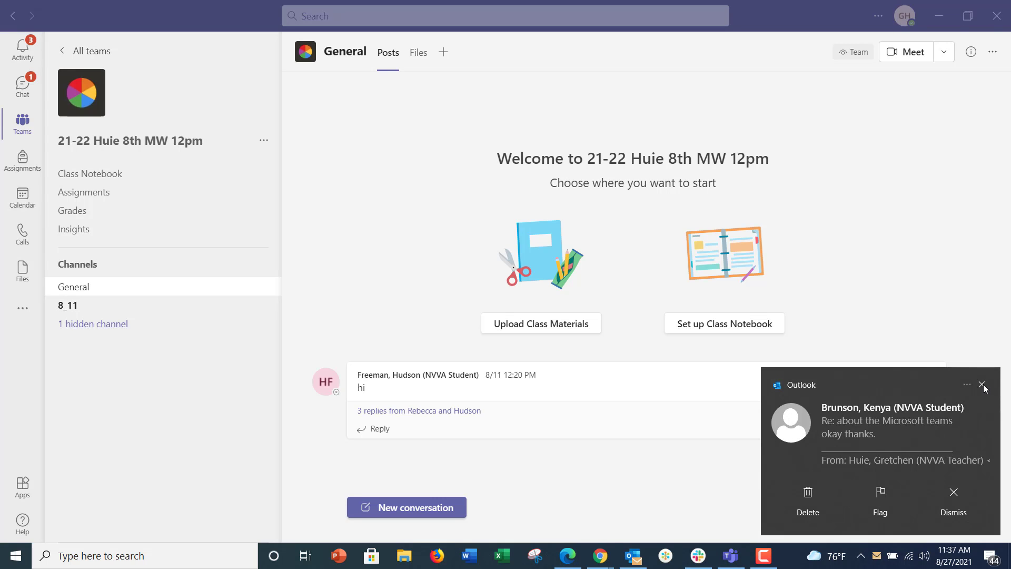
pyautogui.click(90, 174)
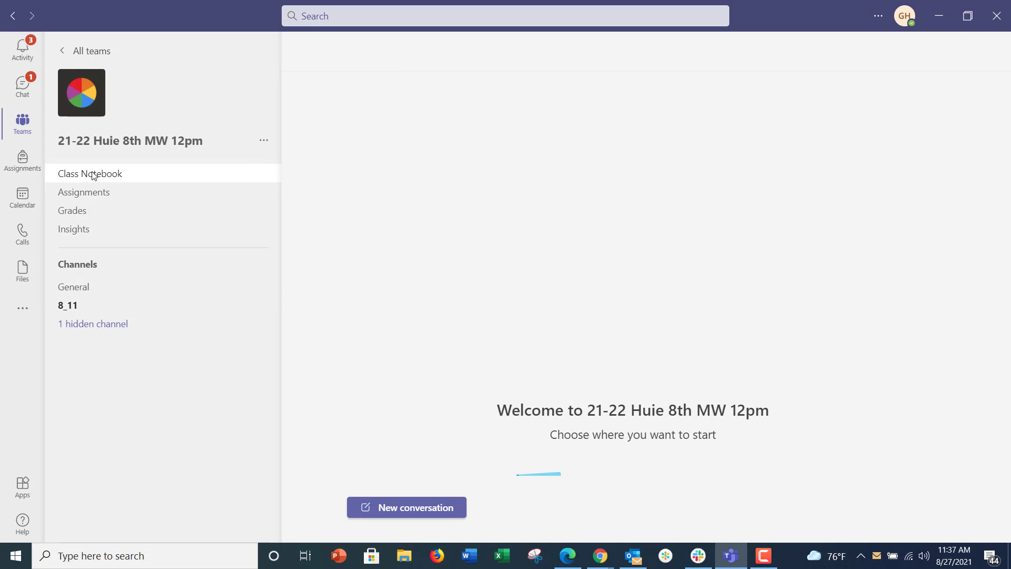
# Expand the 8th 13 Notebook's section and page list beside the Drop the Ball Experiment page
pyautogui.click(90, 174)
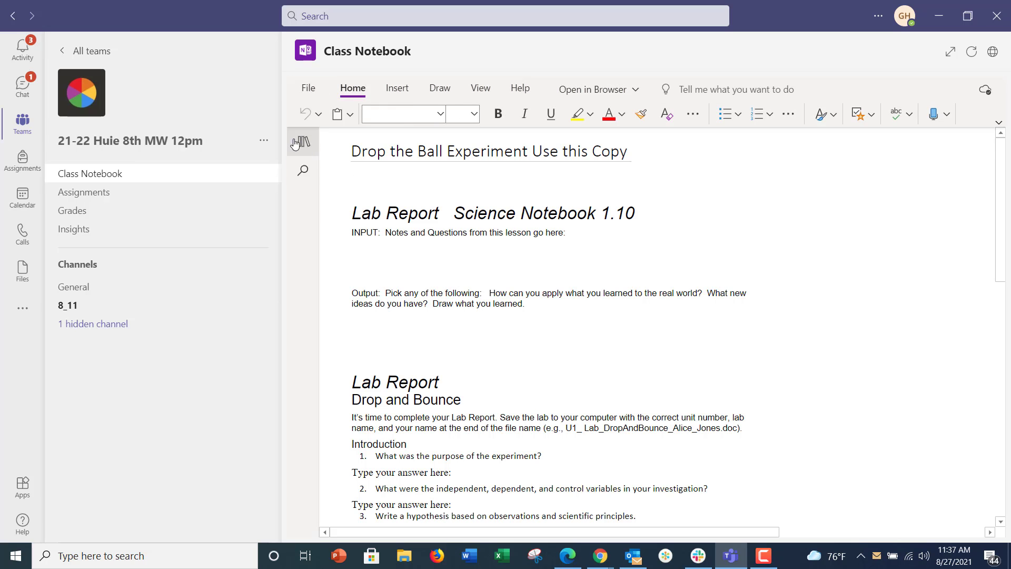
pyautogui.click(302, 142)
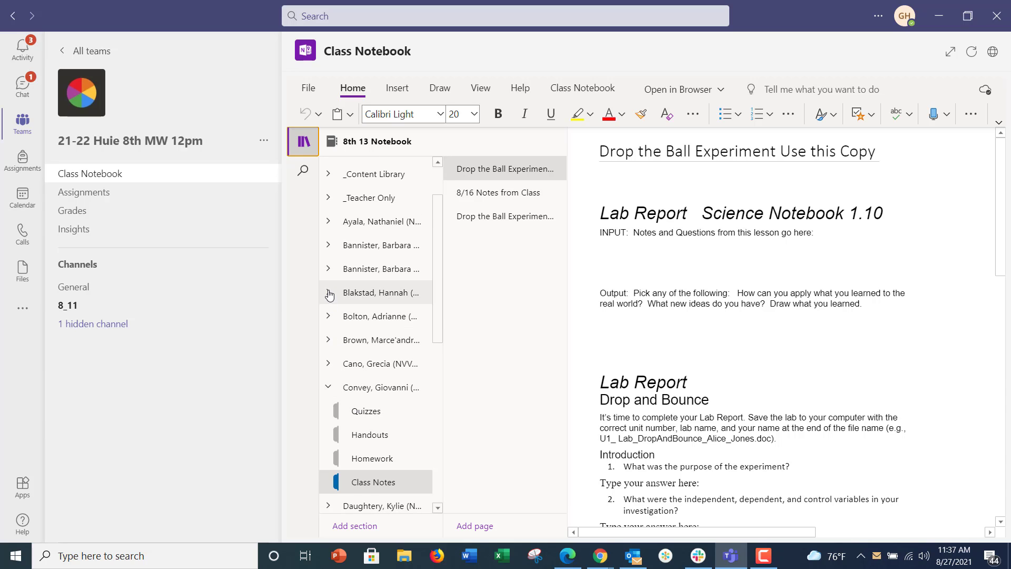
# Expand a student's sections and bring up their Class Notes 8/18 page
pyautogui.click(329, 292)
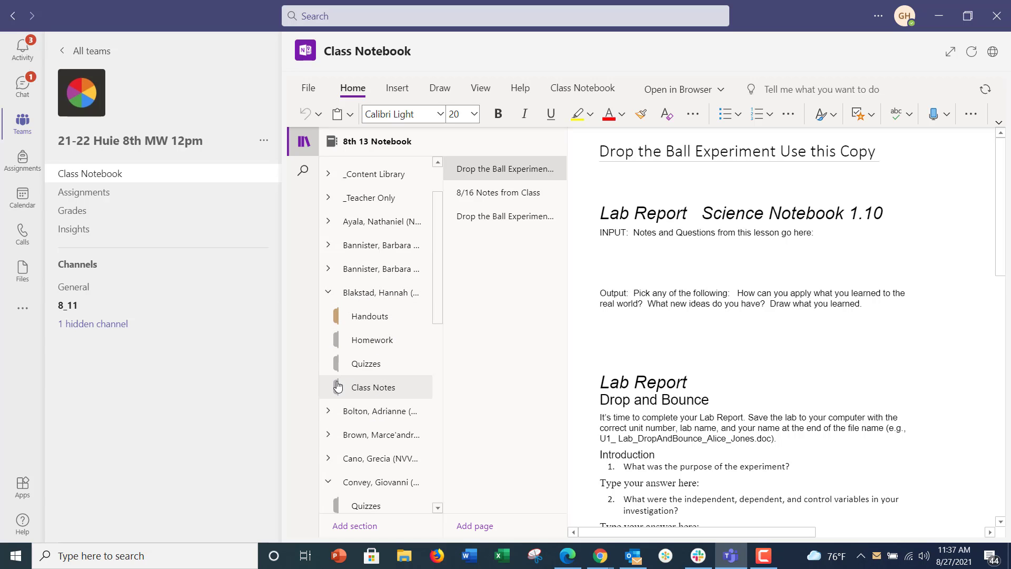
pyautogui.scroll(-3)
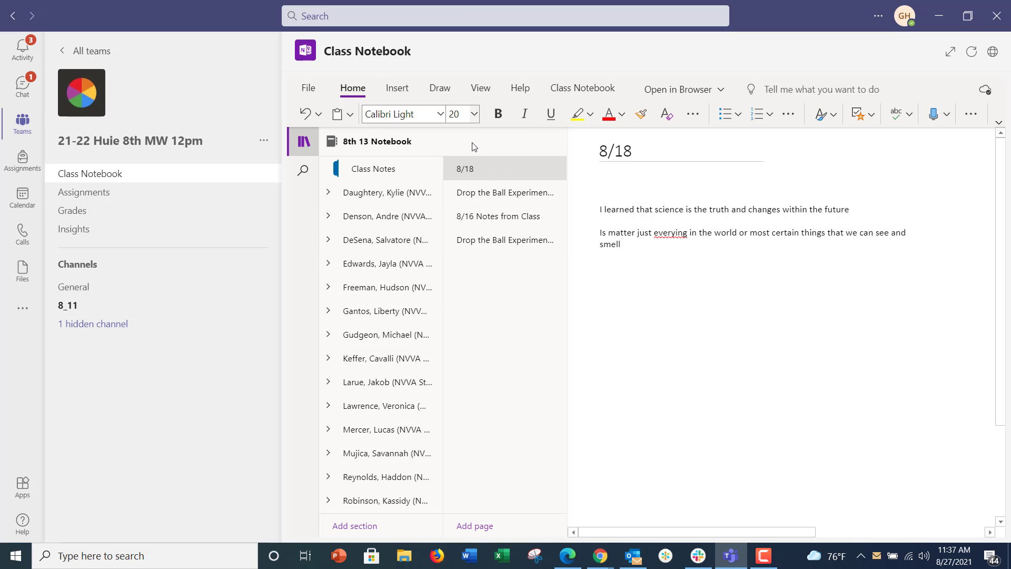
pyautogui.moveTo(477, 159)
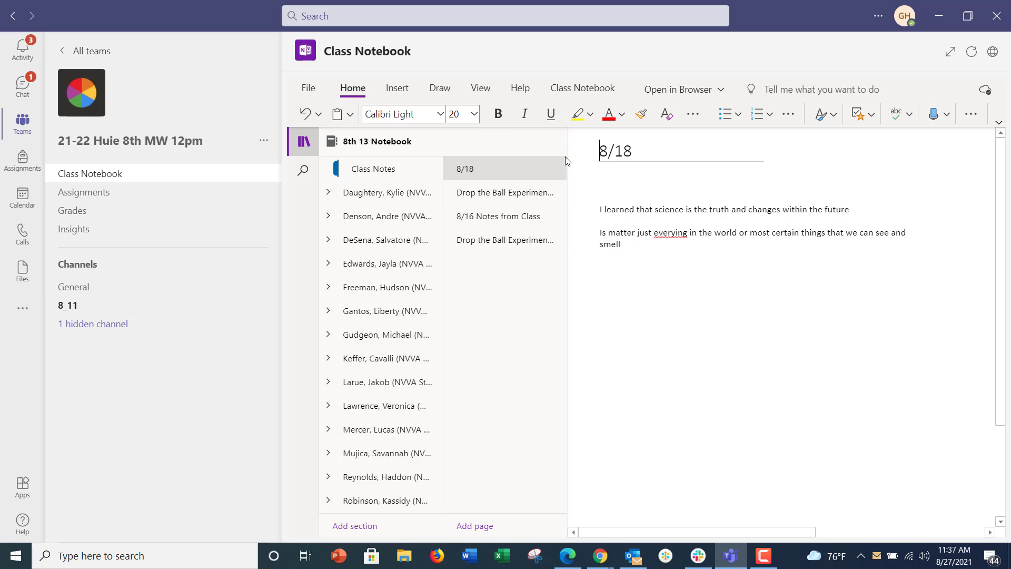
# Show the student's Drop the Ball Experiment 1.13 OMS lab page full width with navigation hidden
pyautogui.click(504, 192)
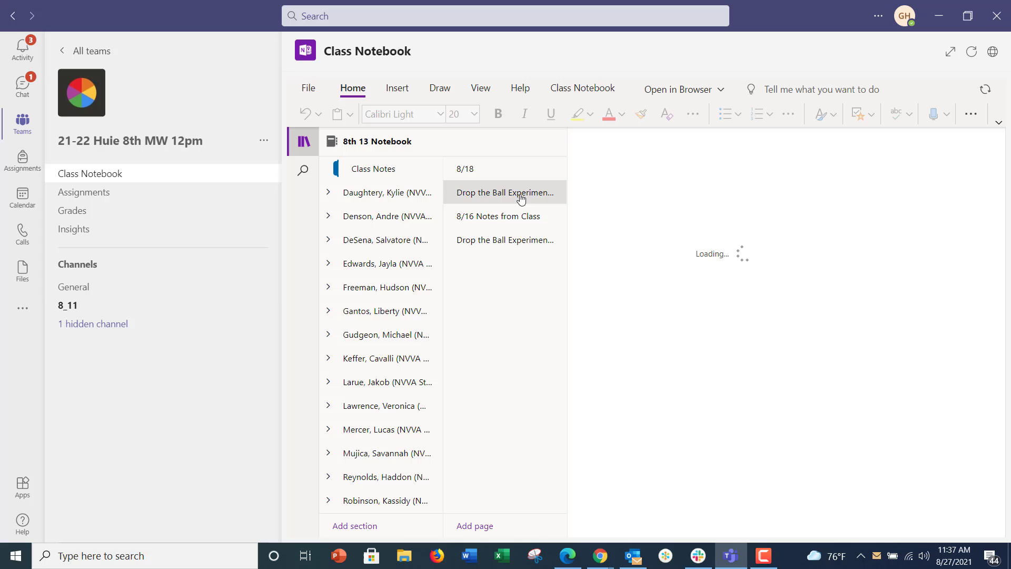
pyautogui.click(504, 192)
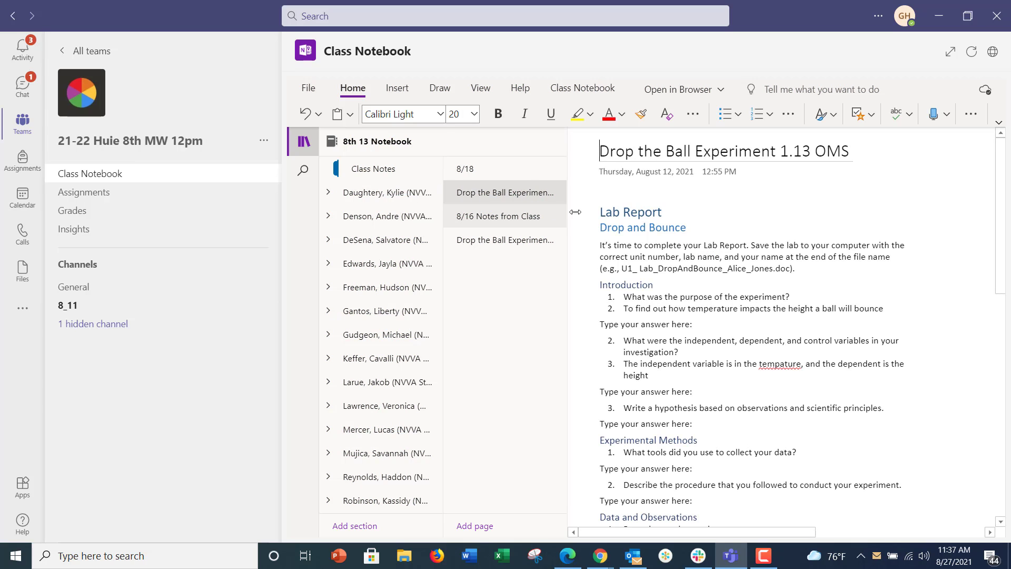
pyautogui.moveTo(476, 185)
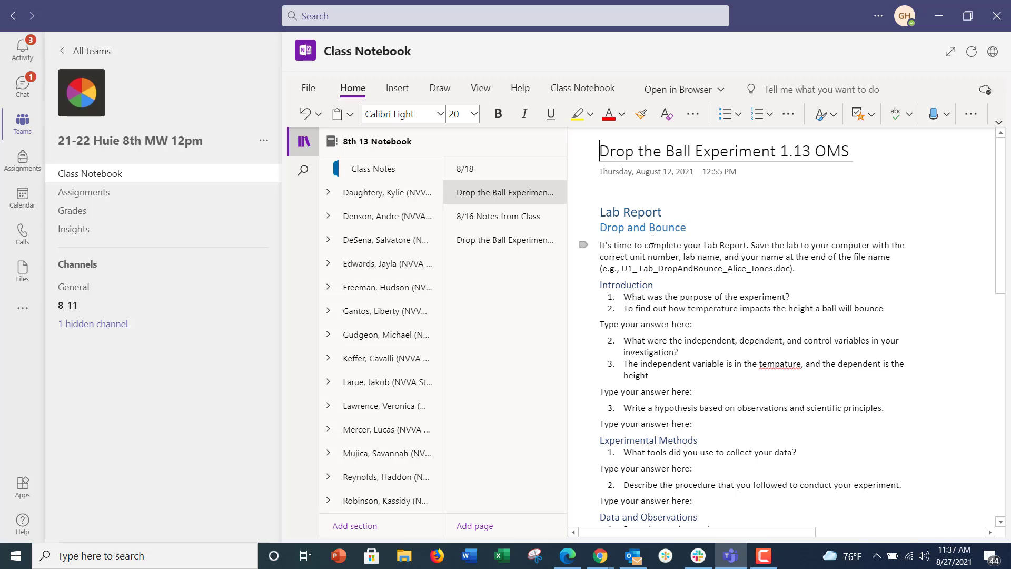
pyautogui.click(303, 141)
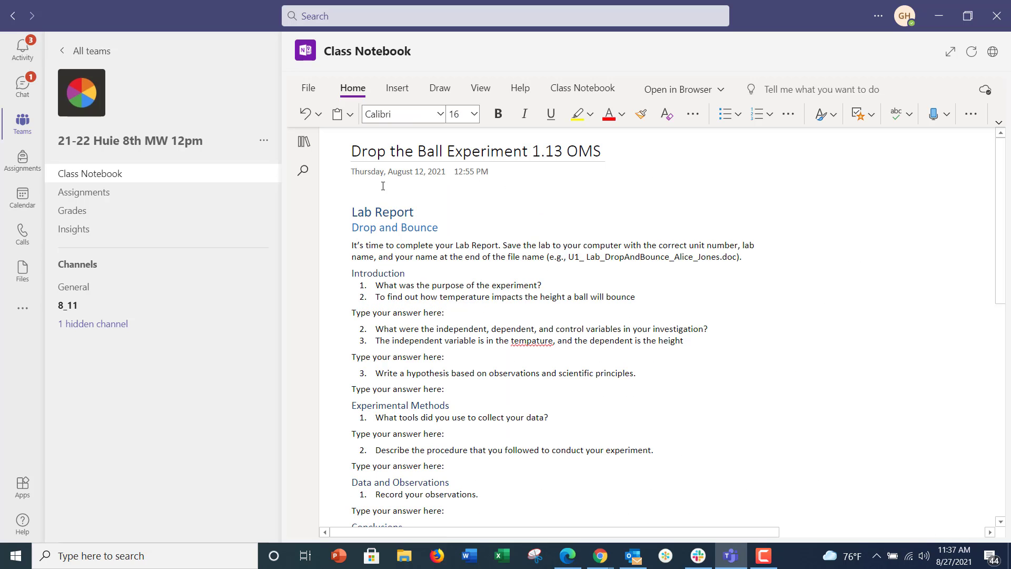